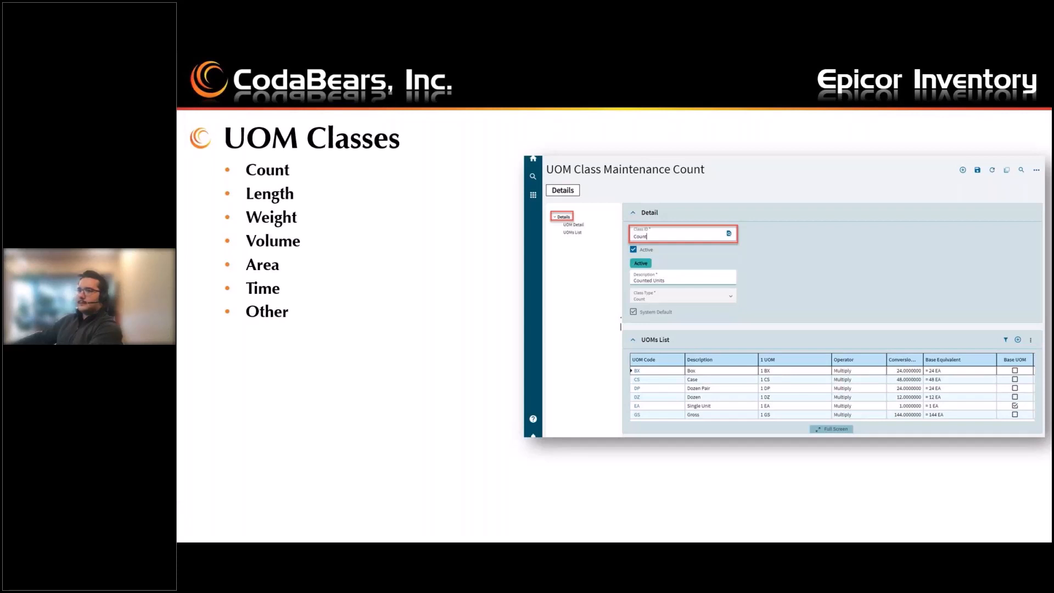
# Advance from the UOM Classes slide to the Inventory, Purchasing and Sales UOM slide.
pyautogui.press('Right')
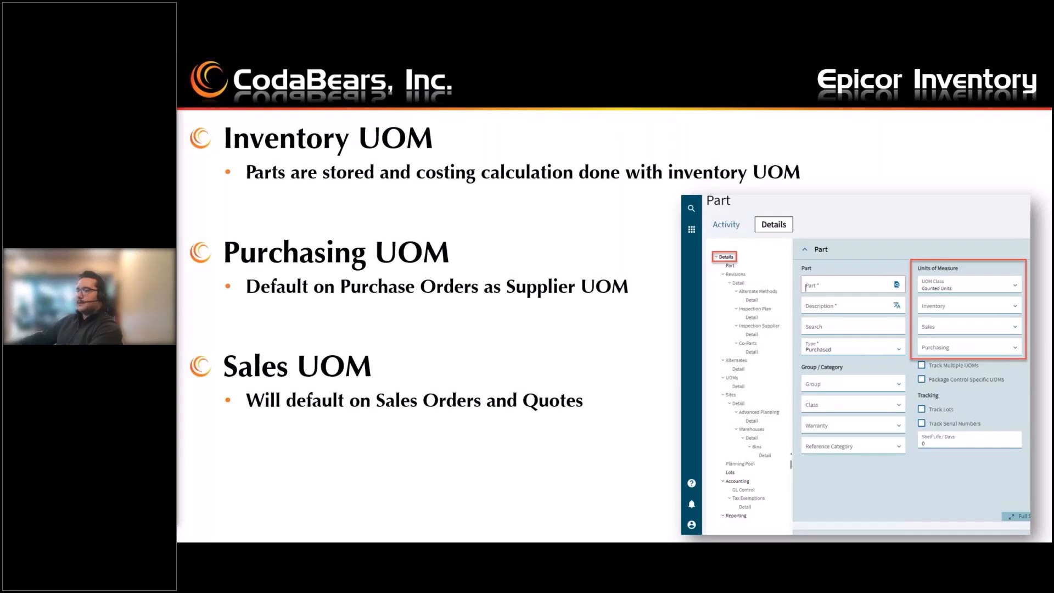